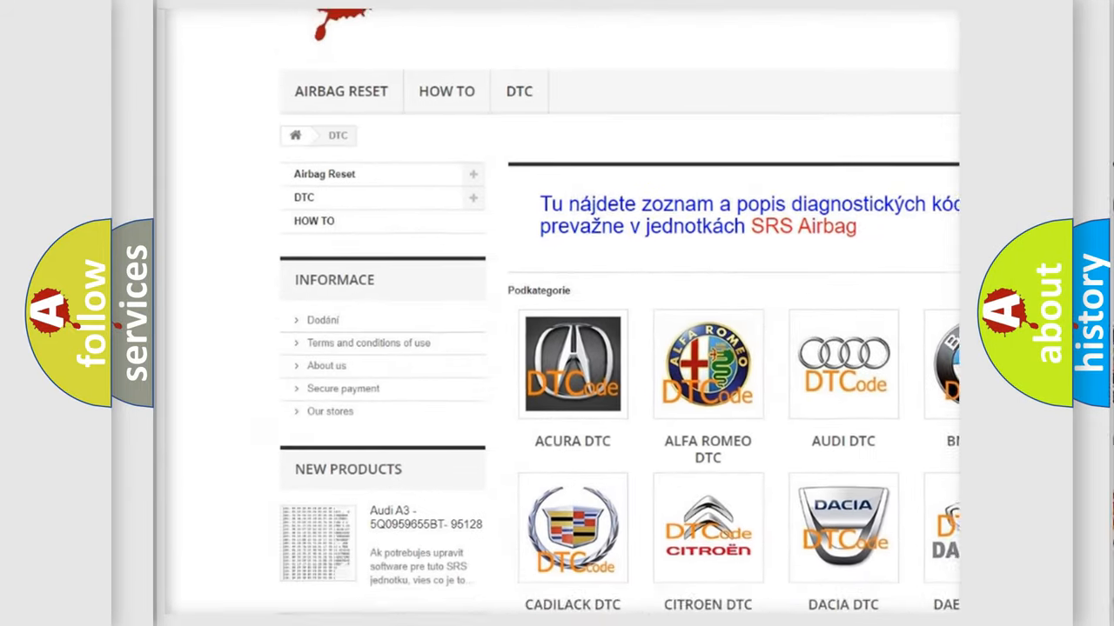
pyautogui.scroll(-3)
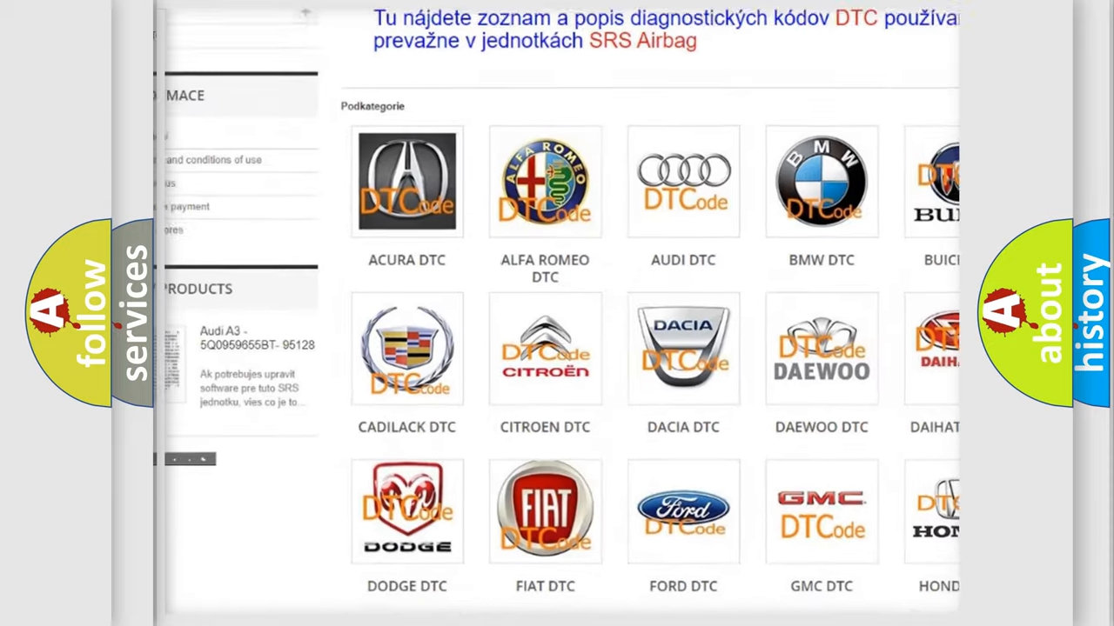
pyautogui.scroll(-3)
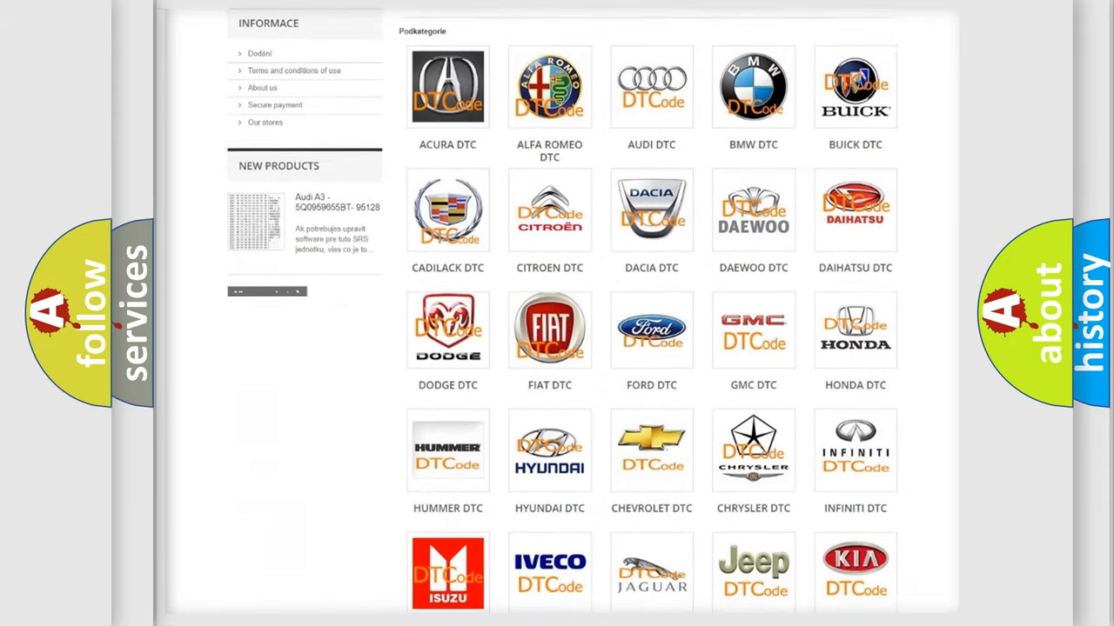
pyautogui.scroll(-3)
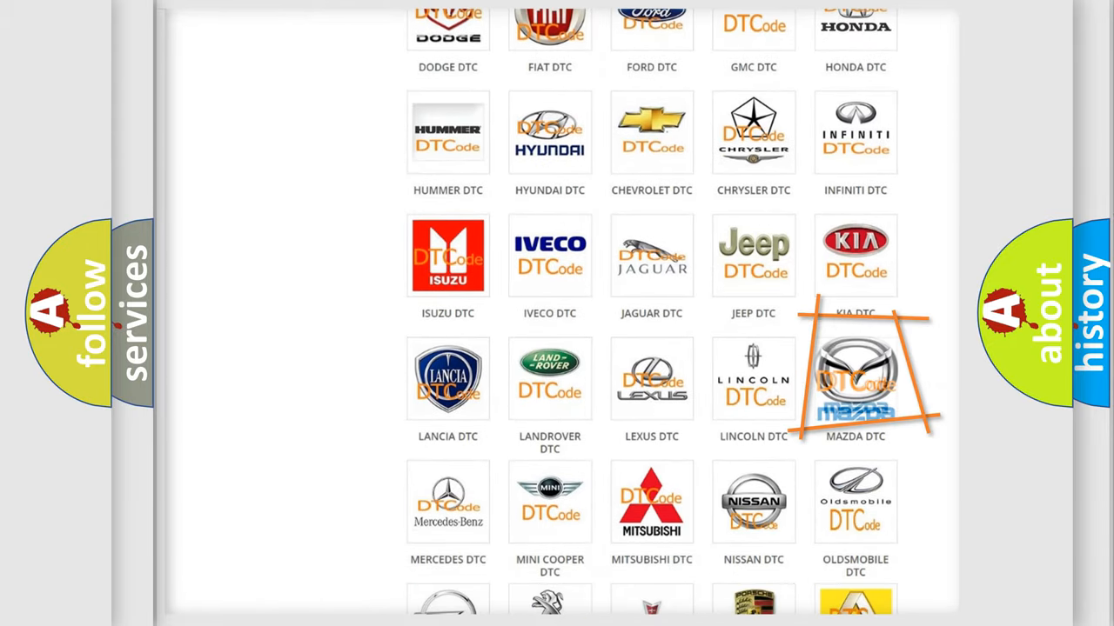